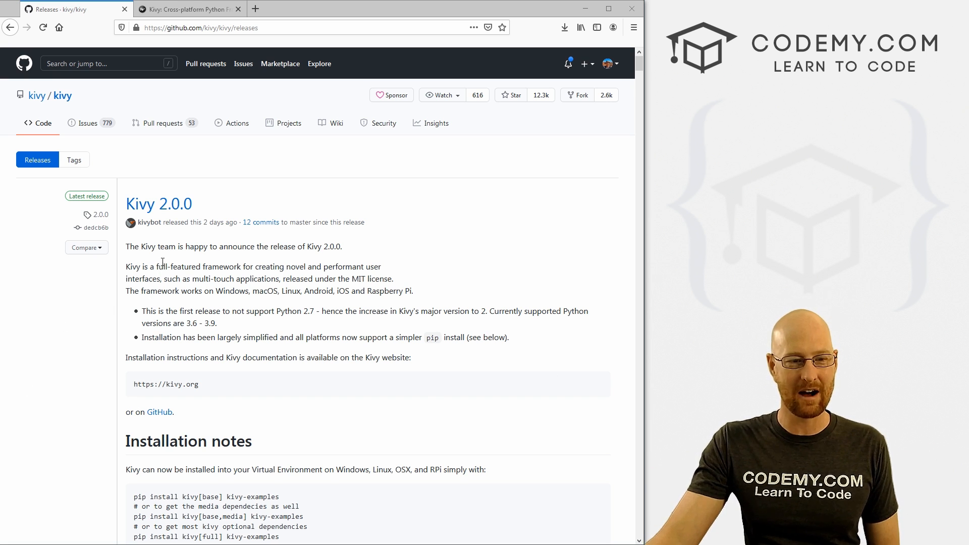
# Switch to the kivy.org tab and go to the Kivy installation instructions page.
pyautogui.doubleClick(216, 222)
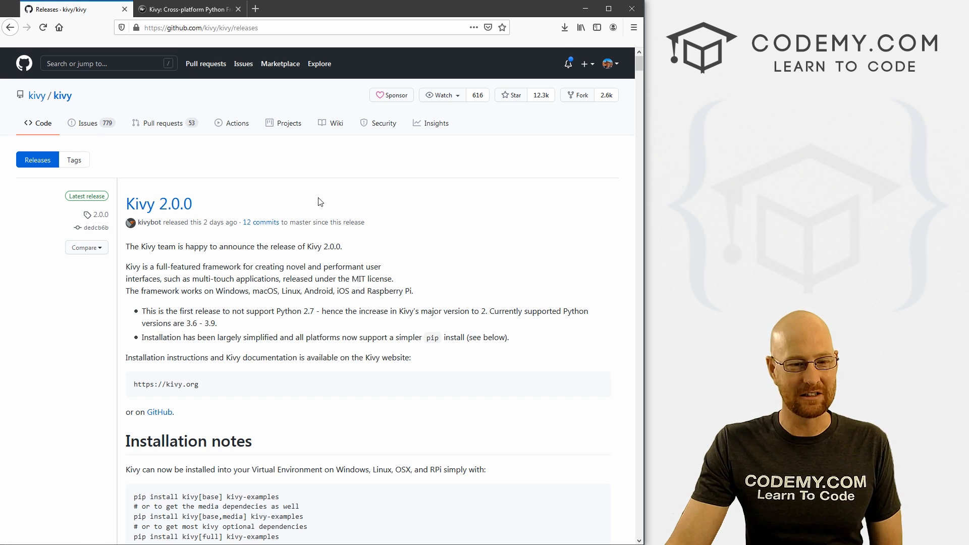
pyautogui.scroll(-3)
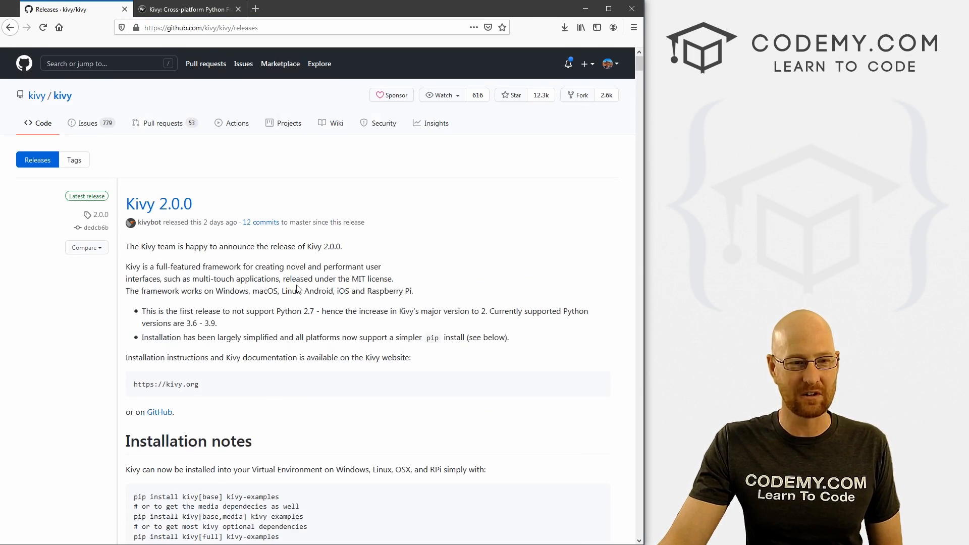
pyautogui.click(186, 9)
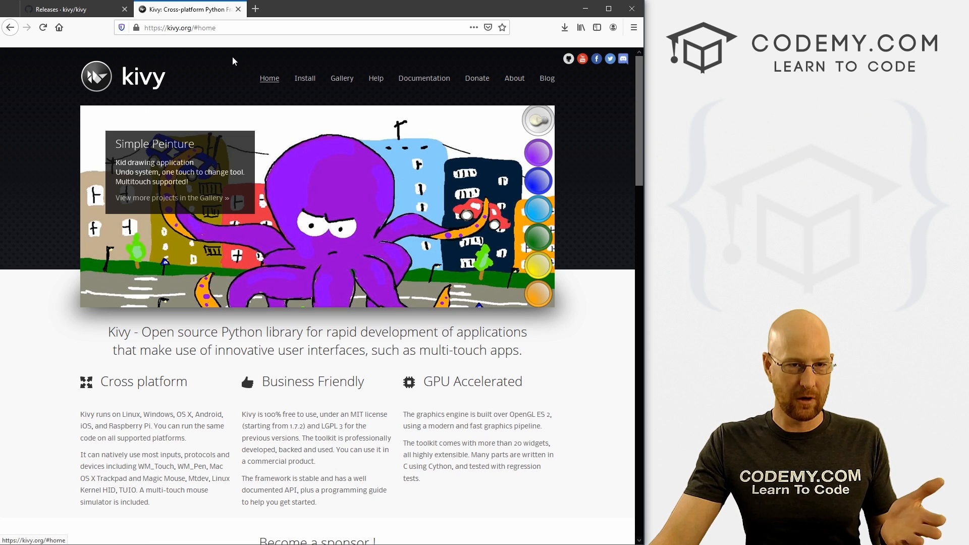
pyautogui.click(304, 78)
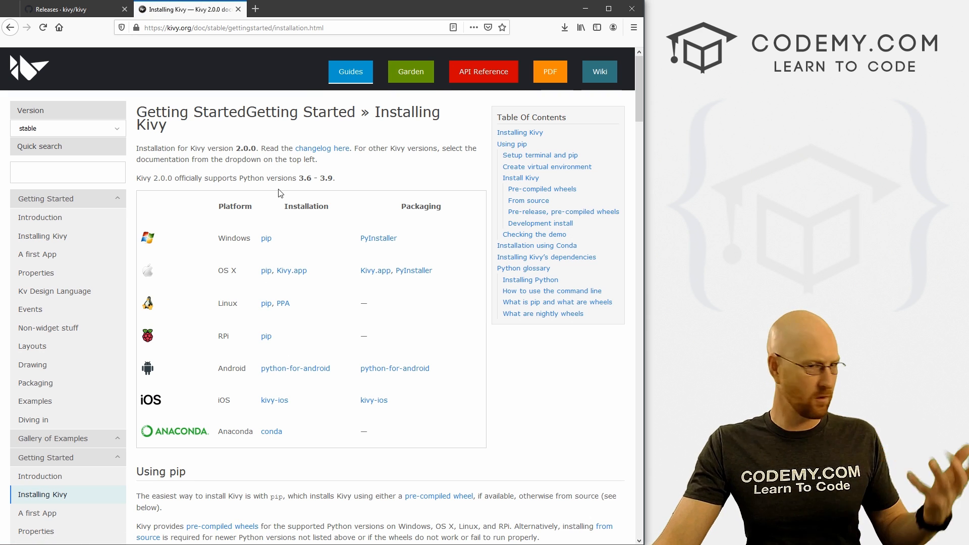
# Scroll to the virtual environment section and highlight the note about the prompt showing the environment name.
pyautogui.click(67, 9)
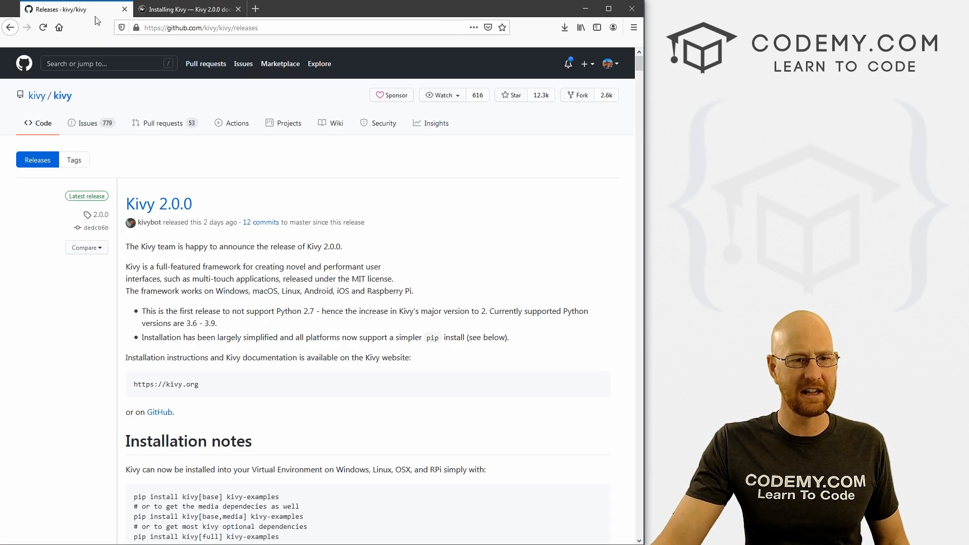
pyautogui.scroll(-3)
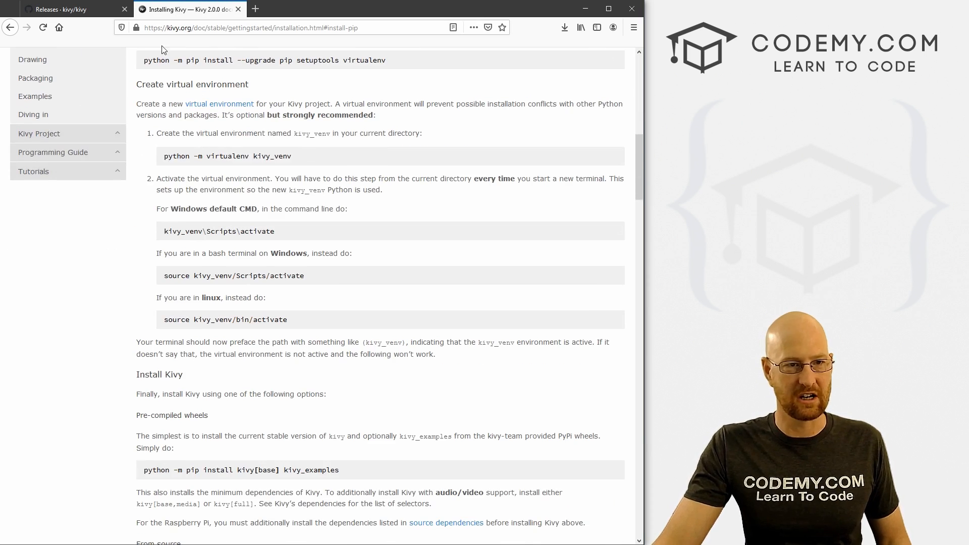
pyautogui.moveTo(157, 133); pyautogui.dragTo(216, 414)
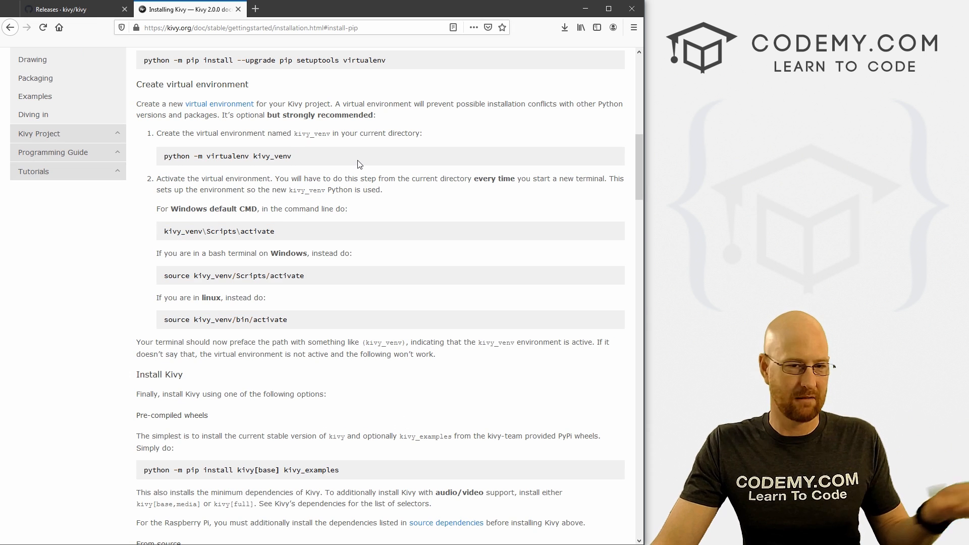
pyautogui.moveTo(209, 155); pyautogui.dragTo(290, 156)
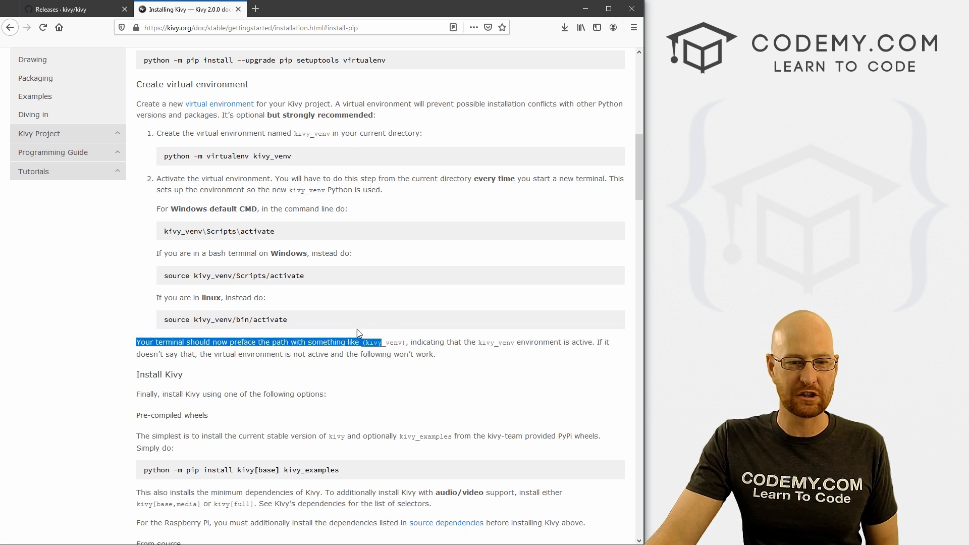
# Scroll down to the Installation notes on the Kivy 2.0.0 GitHub release page.
pyautogui.scroll(-3)
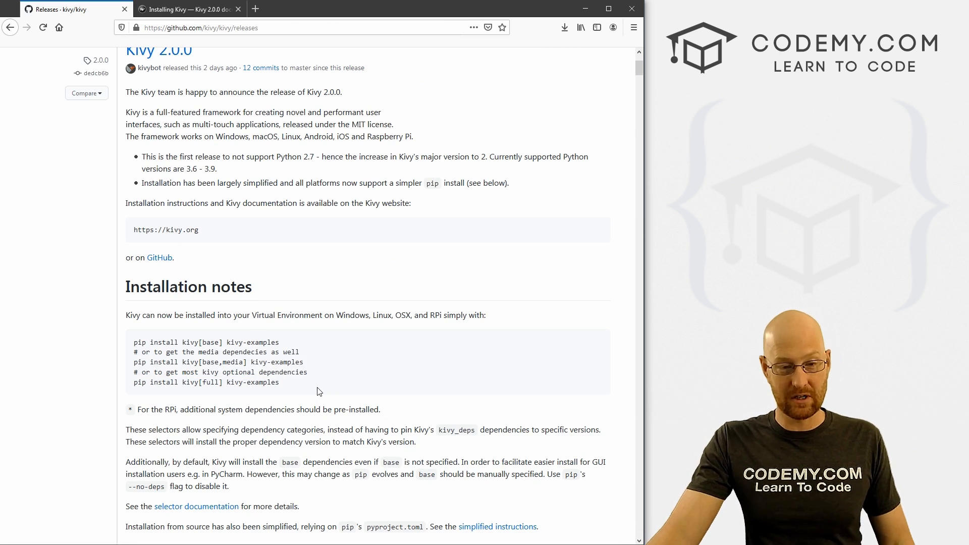
pyautogui.moveTo(291, 389)
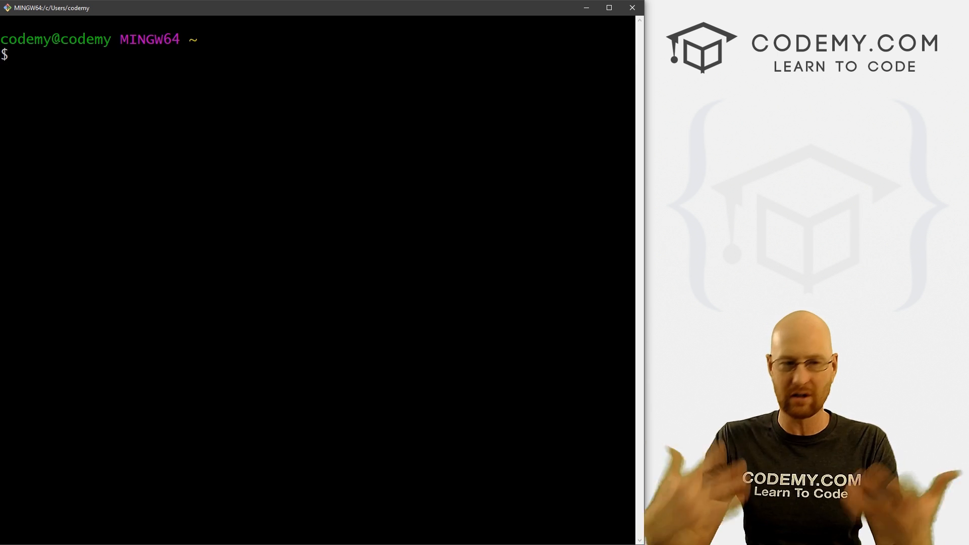
# Check the working directory, create /c/kivynew and change into it.
pyautogui.write('pwd')
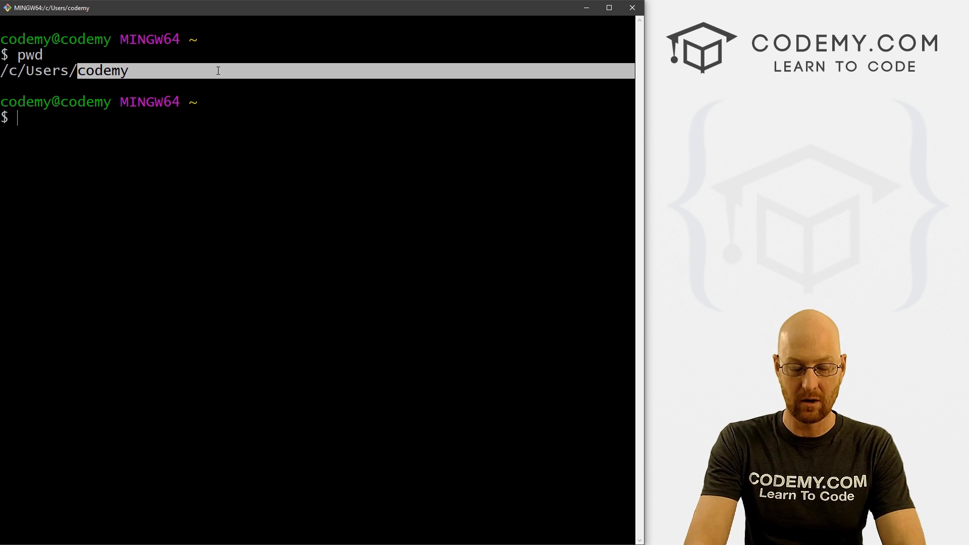
pyautogui.write('mkdir /c/')
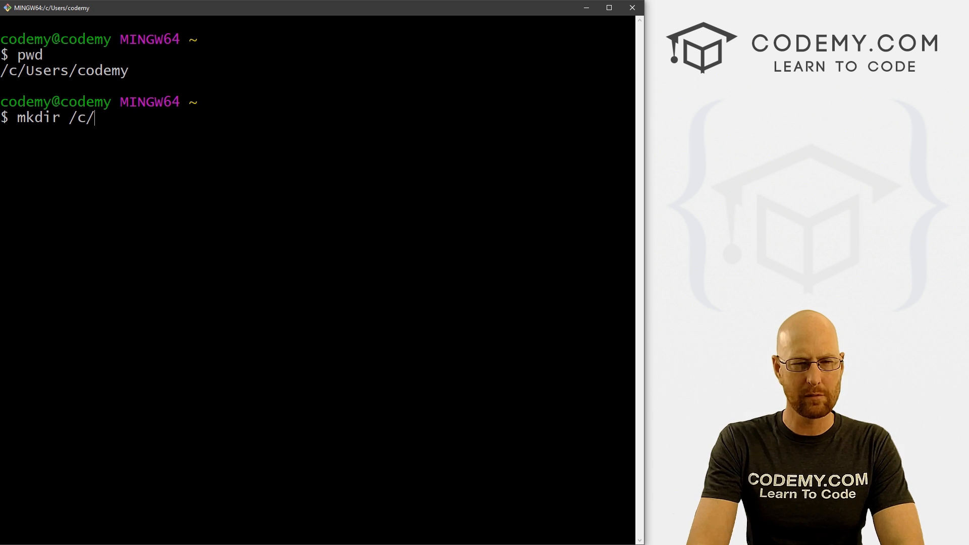
pyautogui.write('kivynew')
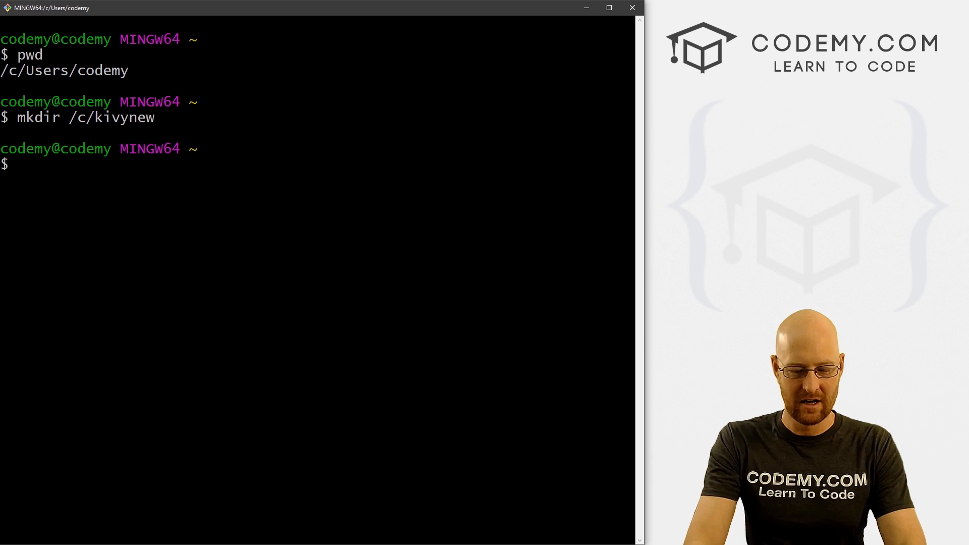
pyautogui.write('cd /')
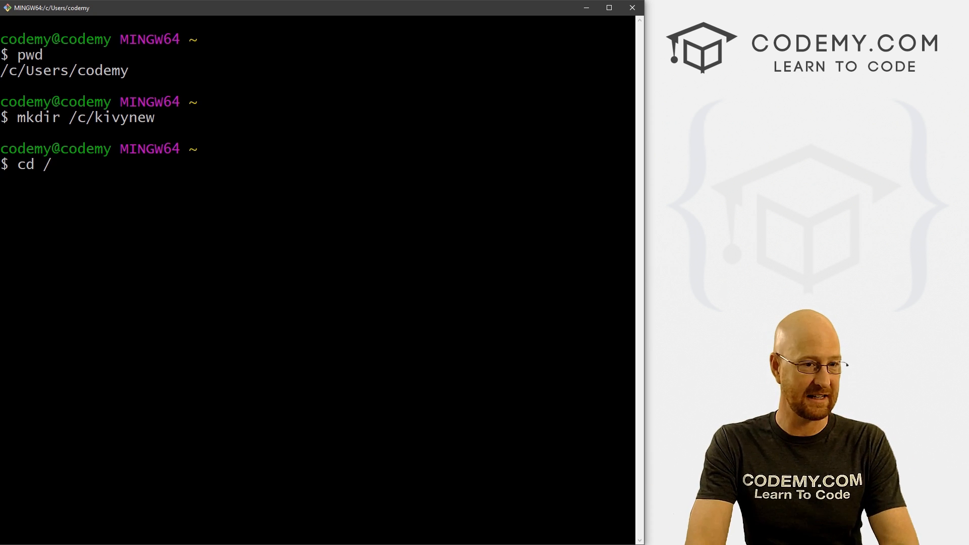
pyautogui.write('c')
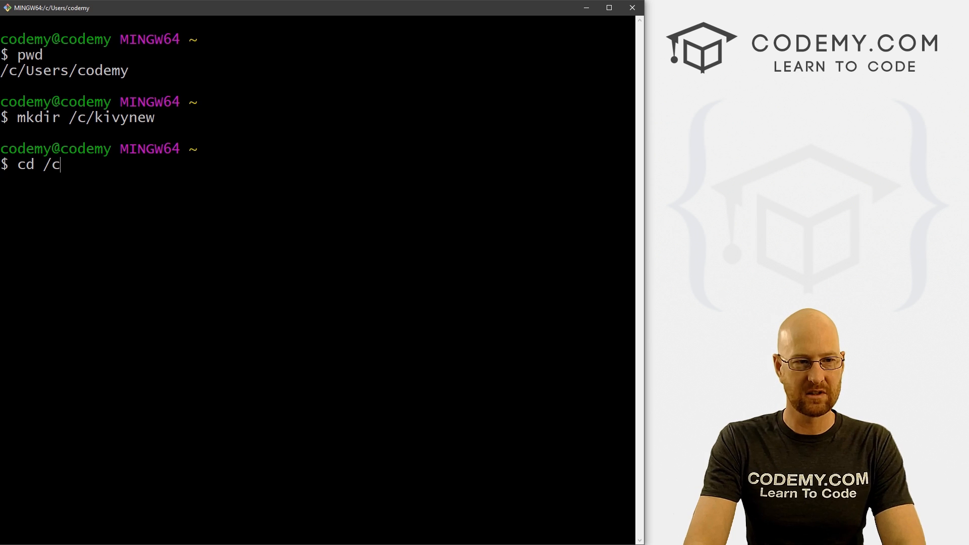
pyautogui.write('/kivynew')
pyautogui.write('ls')
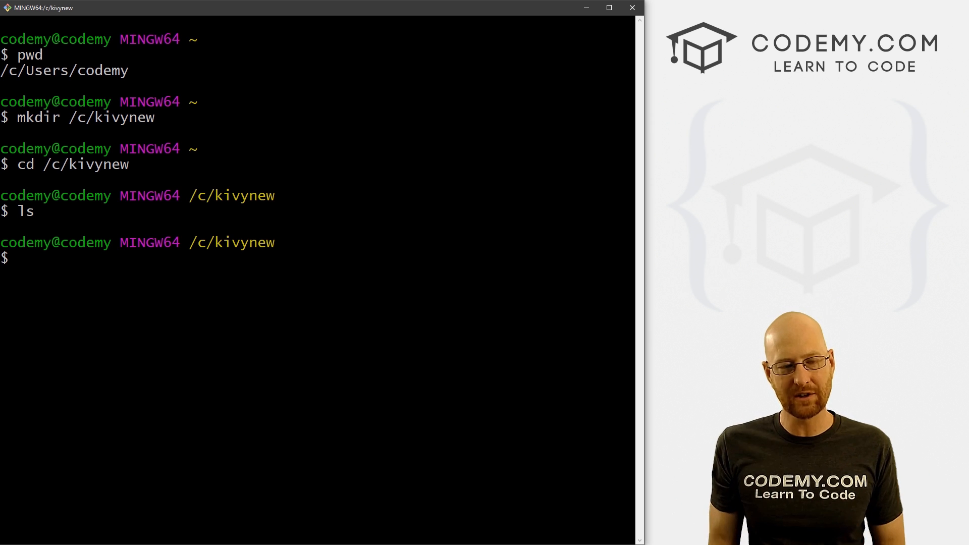
# Create a virtual environment named virt with python -m venv and check the Python version.
pyautogui.write('python -m')
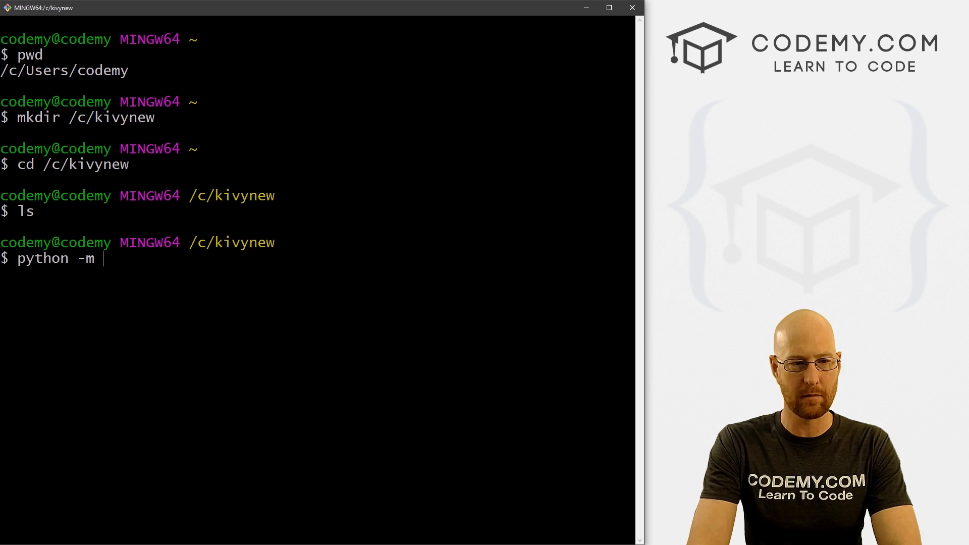
pyautogui.write('venv')
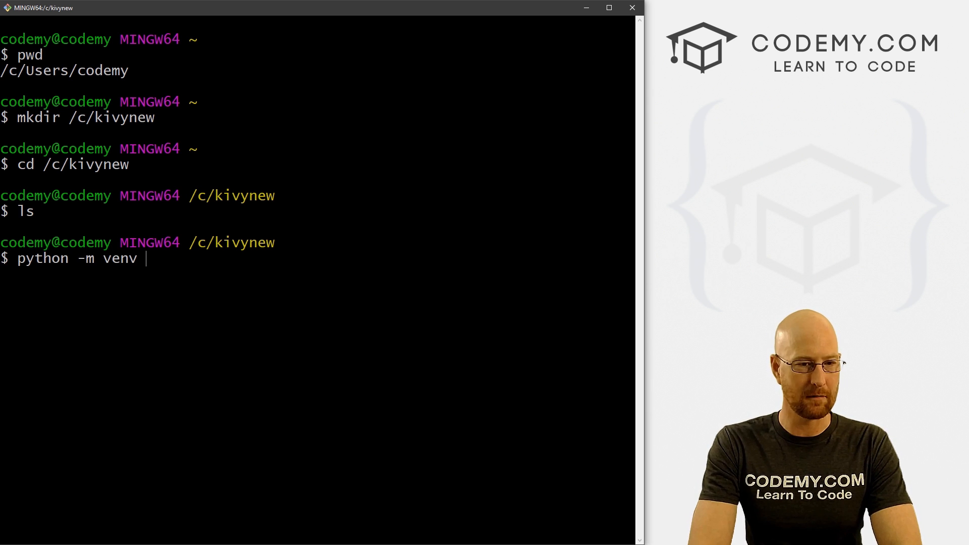
pyautogui.write('virt')
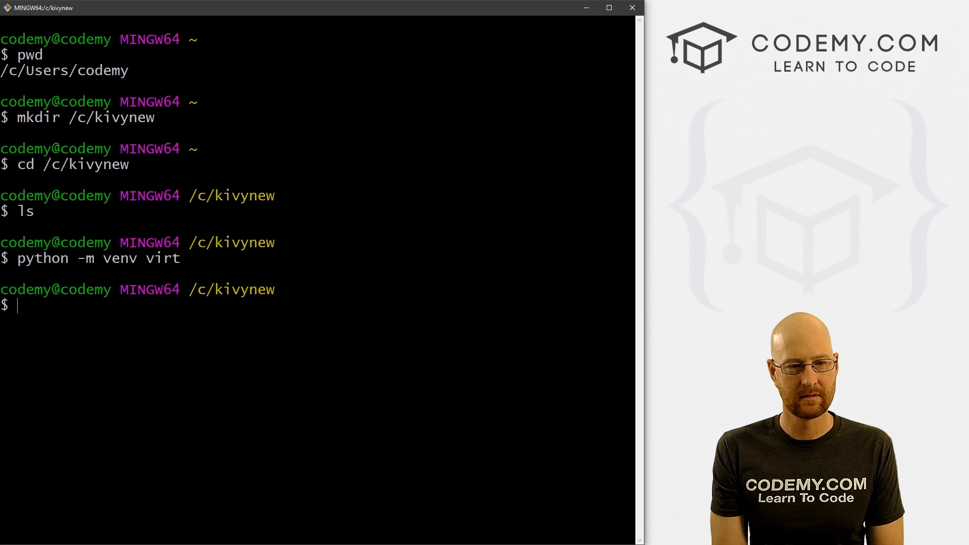
pyautogui.write('python')
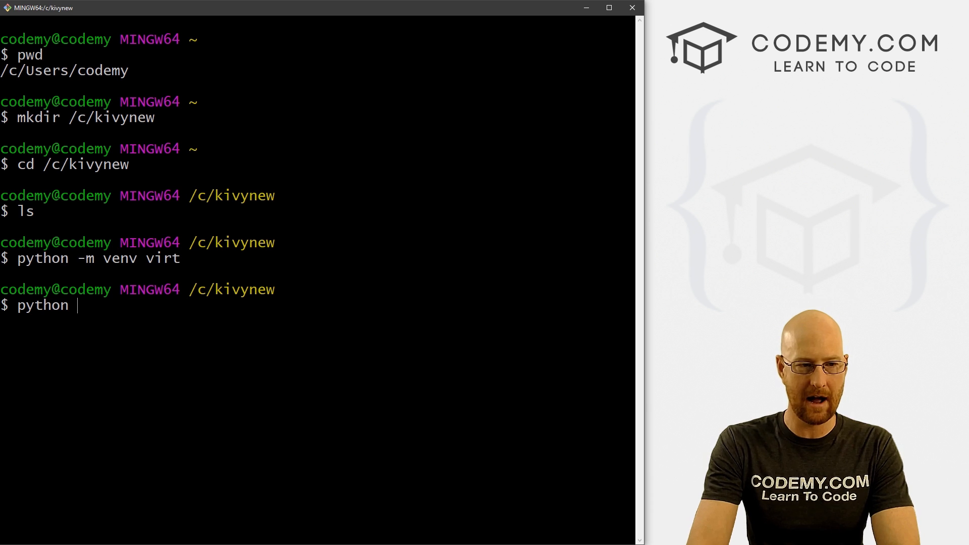
pyautogui.write('-V')
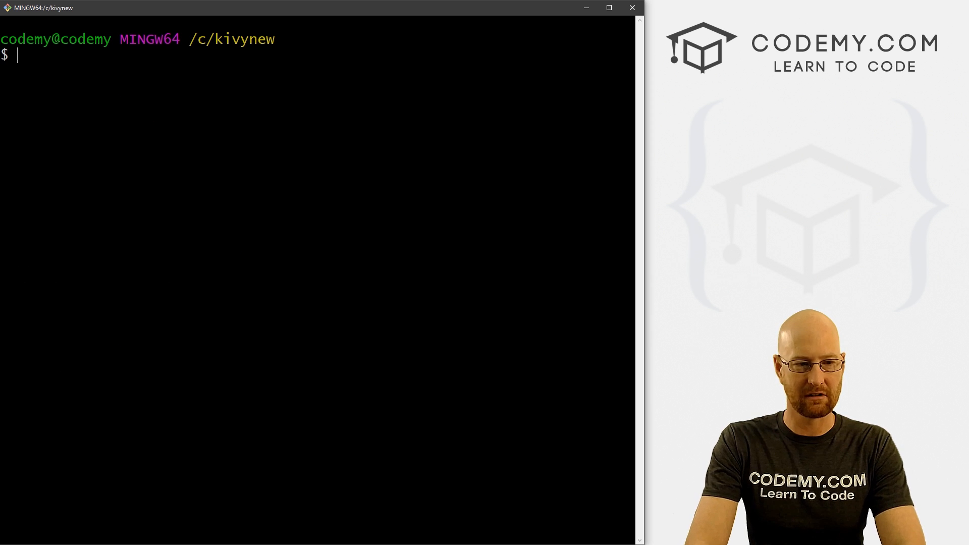
# Activate virt via source virt/Scripts/activate, confirm pip freeze lists nothing, and clear the screen.
pyautogui.write('source virt/Scripts/')
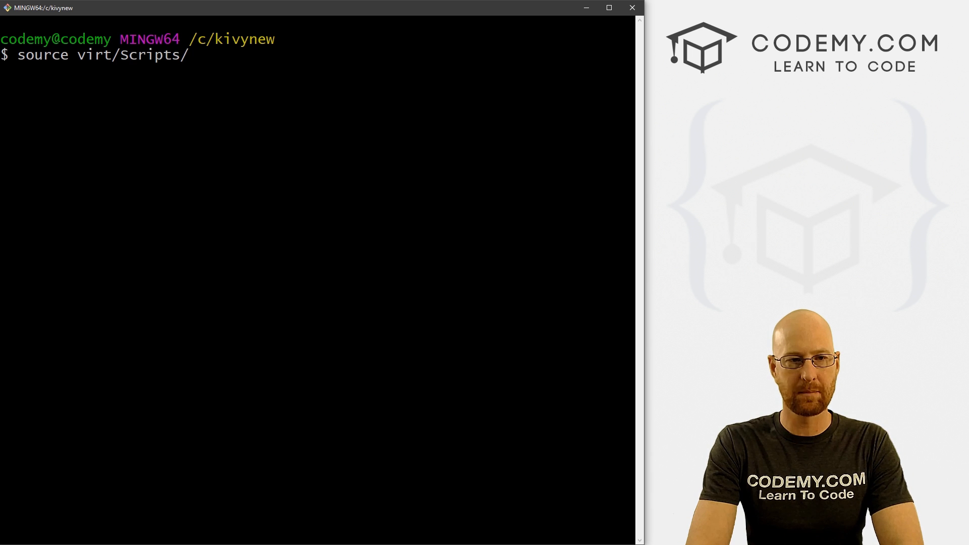
pyautogui.write('activate')
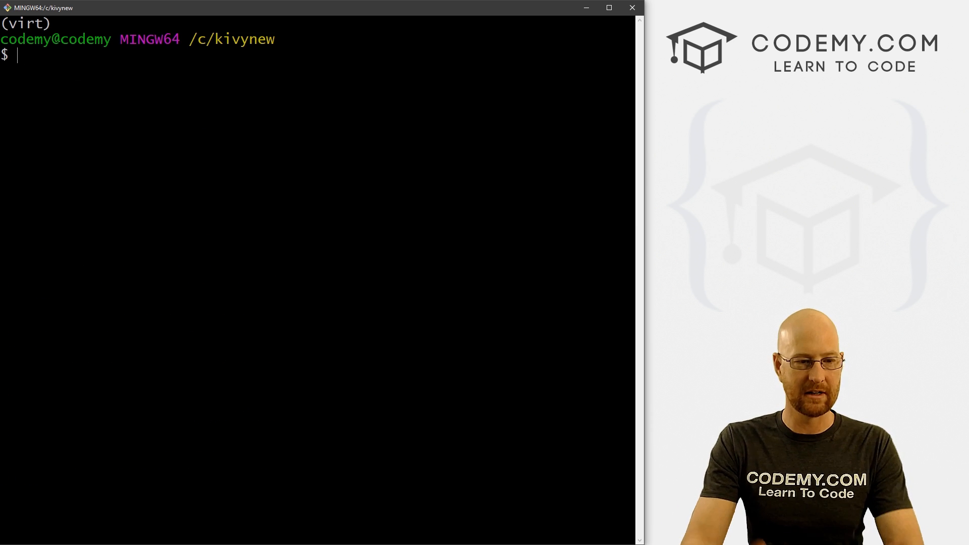
pyautogui.write('pip freeze')
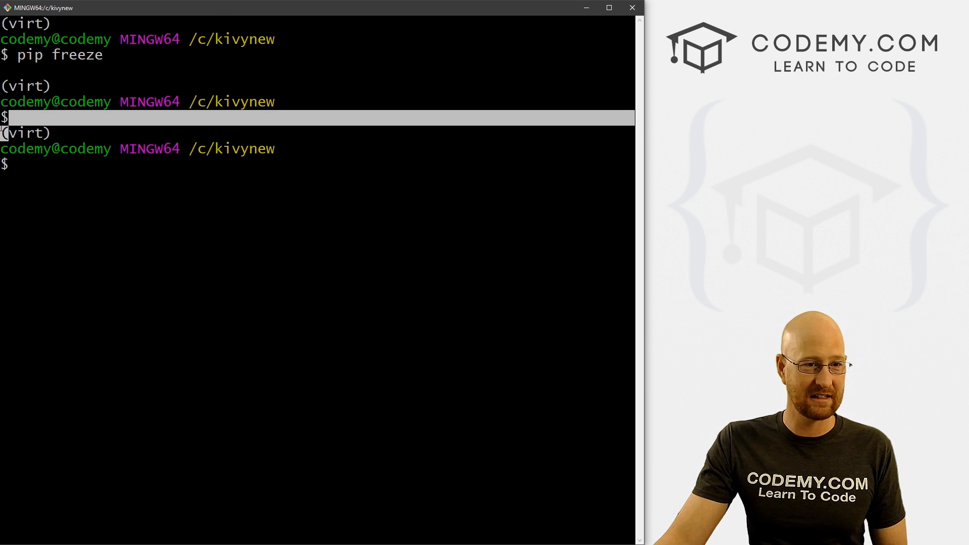
pyautogui.write('cle')
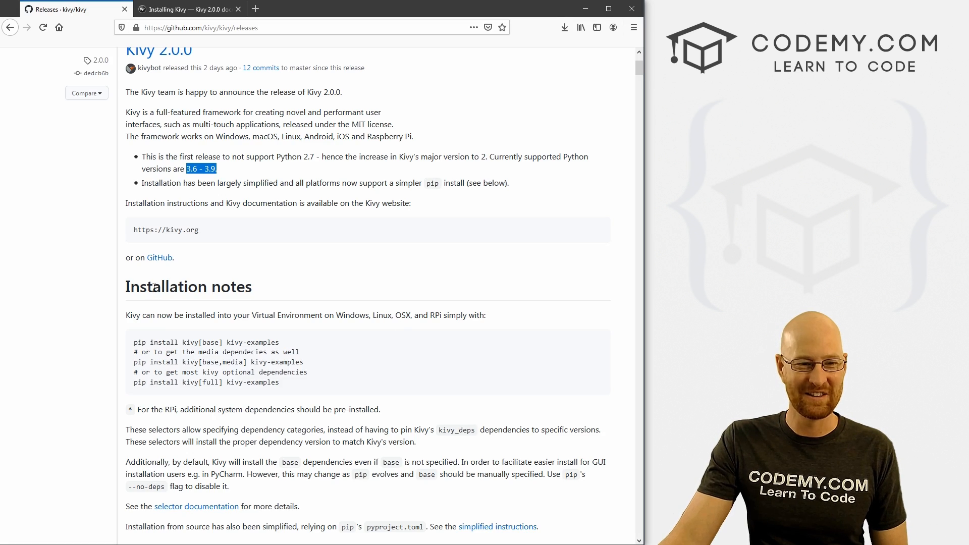
# Highlight the supported Python versions and the example install command in the release notes.
pyautogui.moveTo(147, 342); pyautogui.dragTo(278, 342)
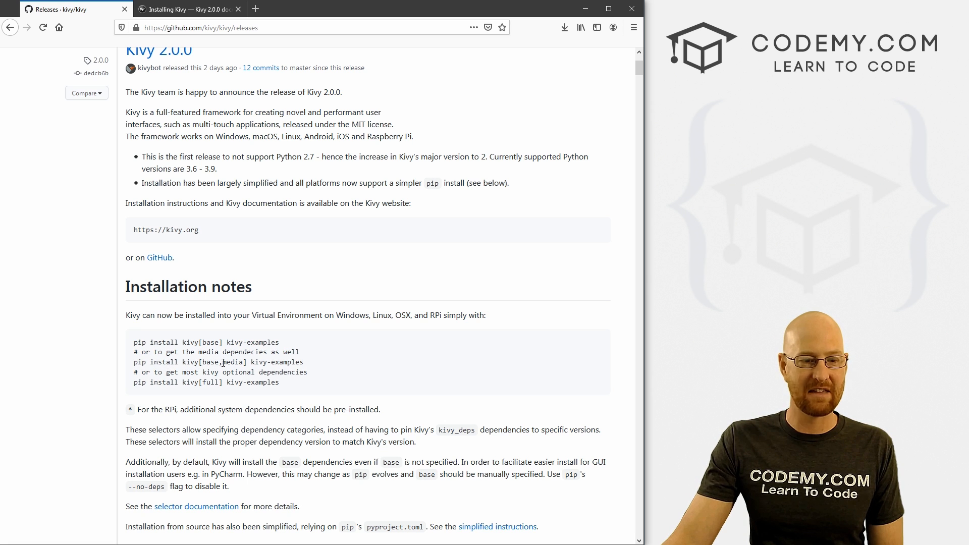
pyautogui.doubleClick(277, 361)
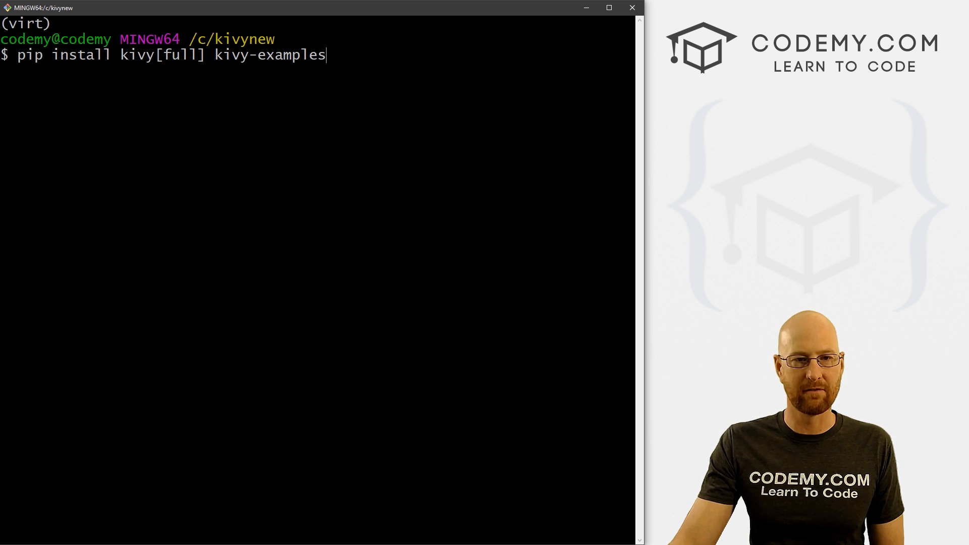
# Remove kivy-examples from the command and run pip install kivy[full].
pyautogui.press('BackSpace')
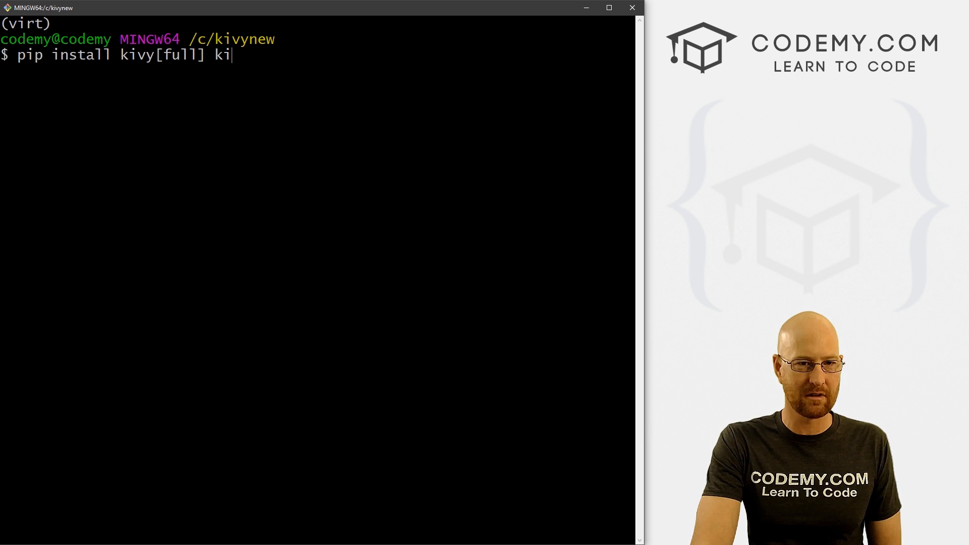
pyautogui.press('Backspace')
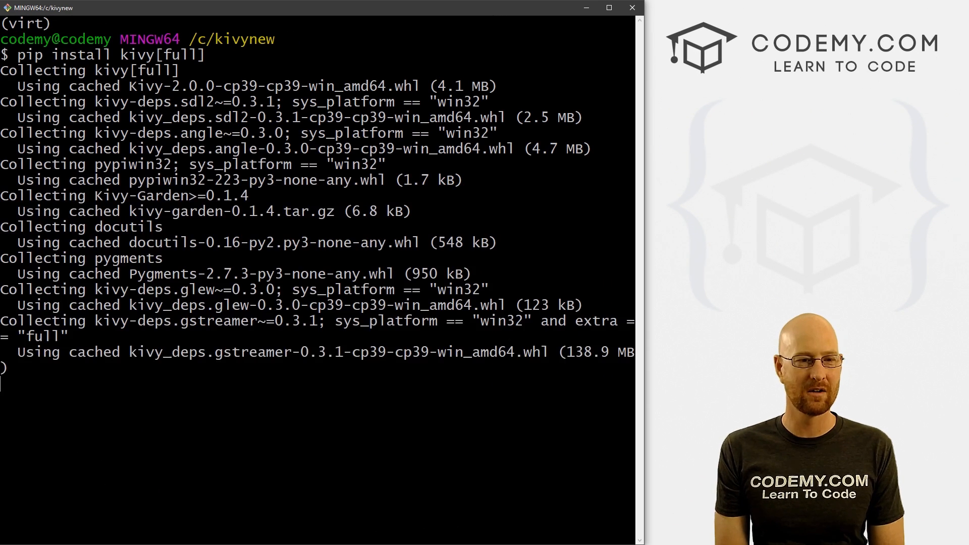
# Scroll through the pip output as the Kivy installation finishes.
pyautogui.scroll(-3)
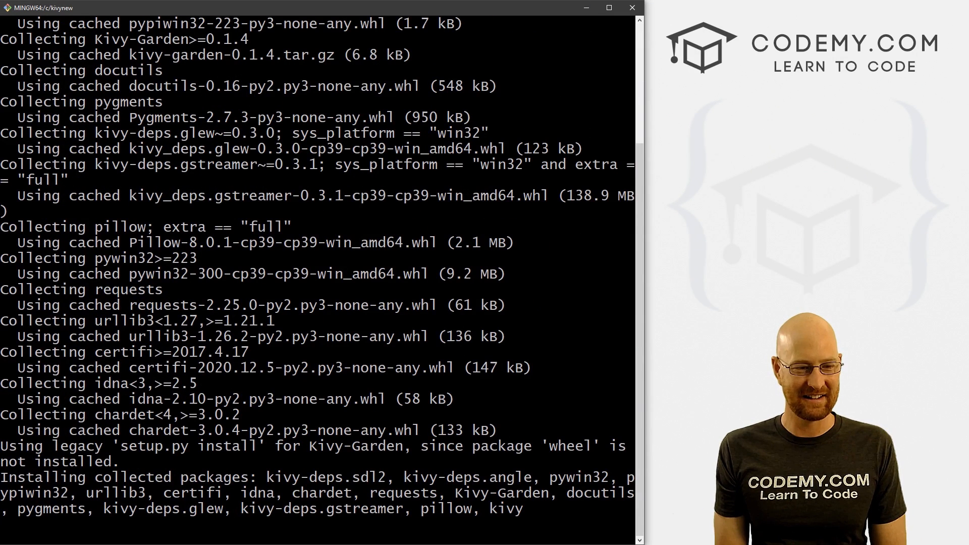
pyautogui.scroll(-3)
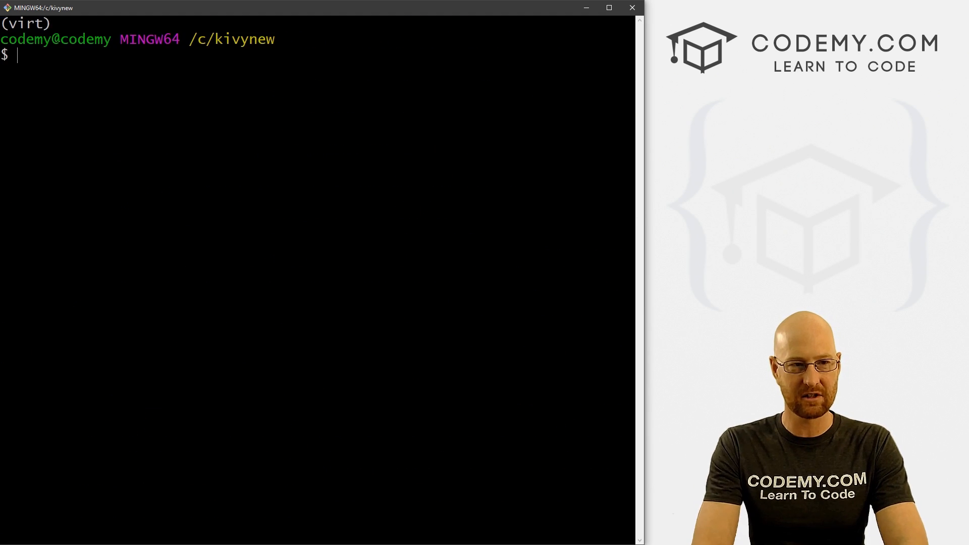
pyautogui.write('pip freeze')
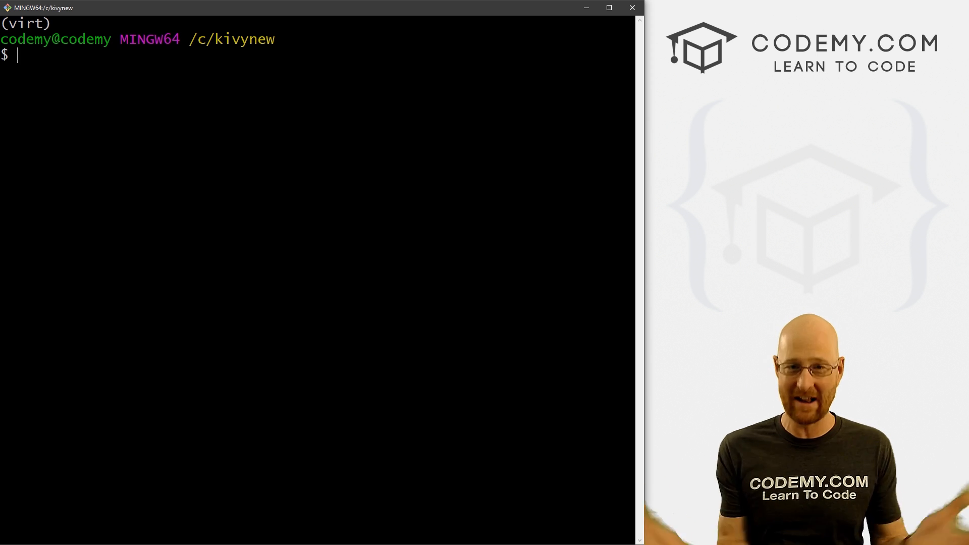
pyautogui.moveTo(698, 183)
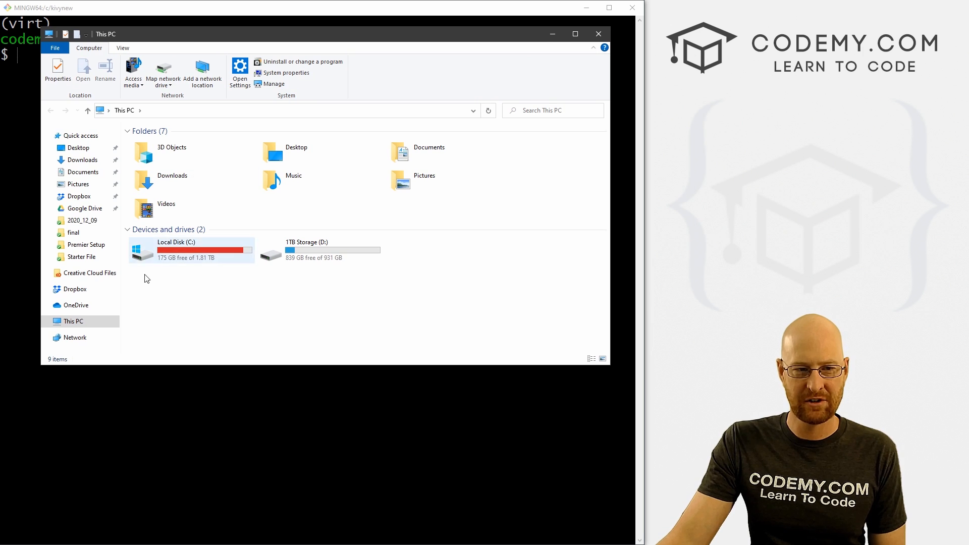
# Browse to C:\kivygui and copy the selected calc.kv and calc.py files.
pyautogui.doubleClick(175, 250)
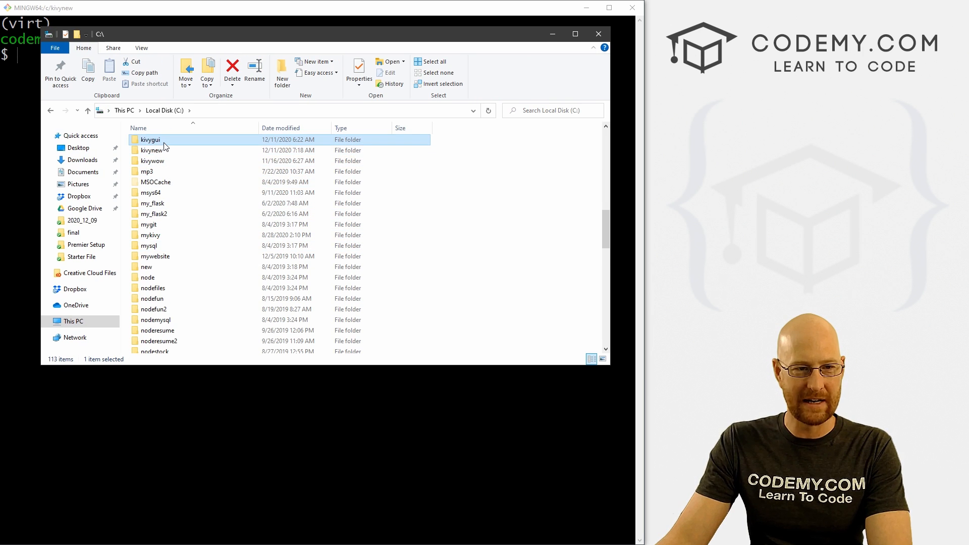
pyautogui.doubleClick(150, 140)
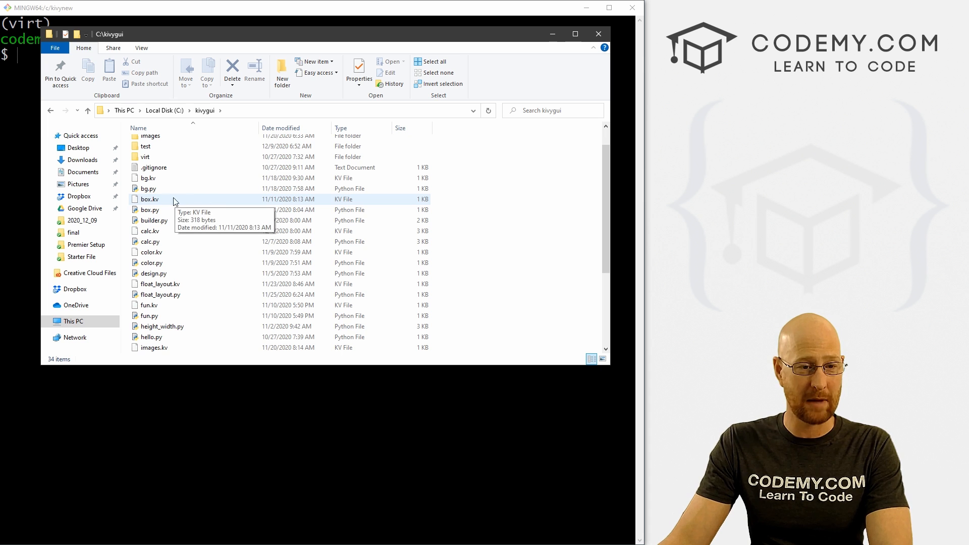
pyautogui.click(149, 230)
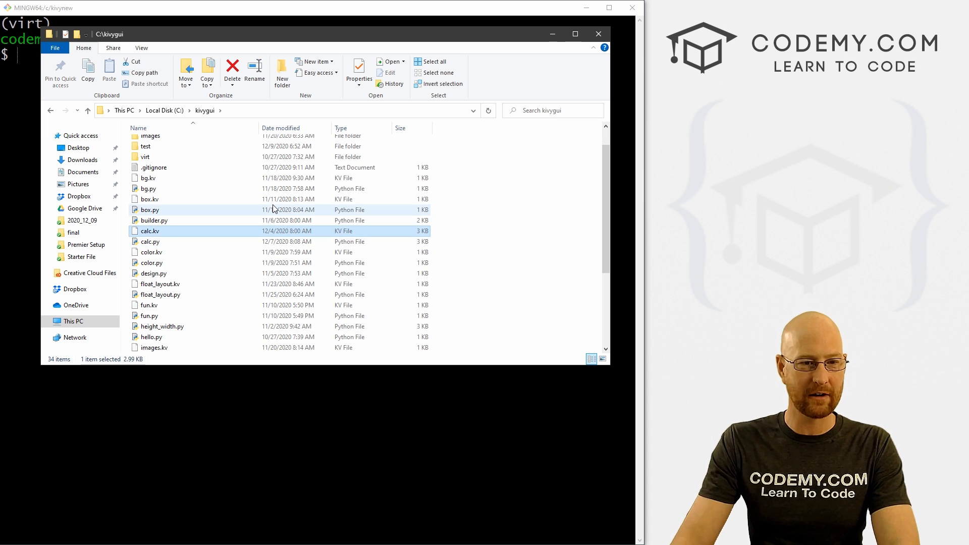
pyautogui.click(151, 252)
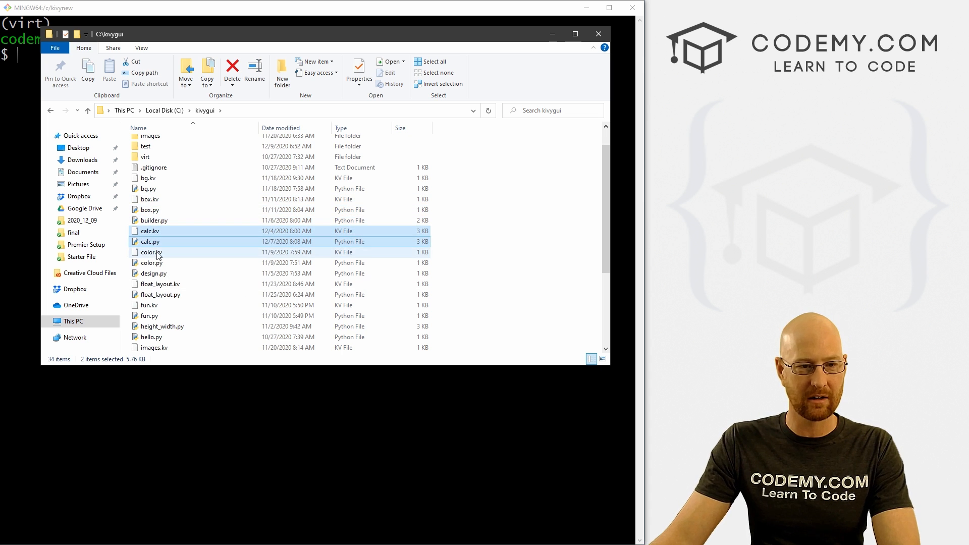
pyautogui.click(152, 241)
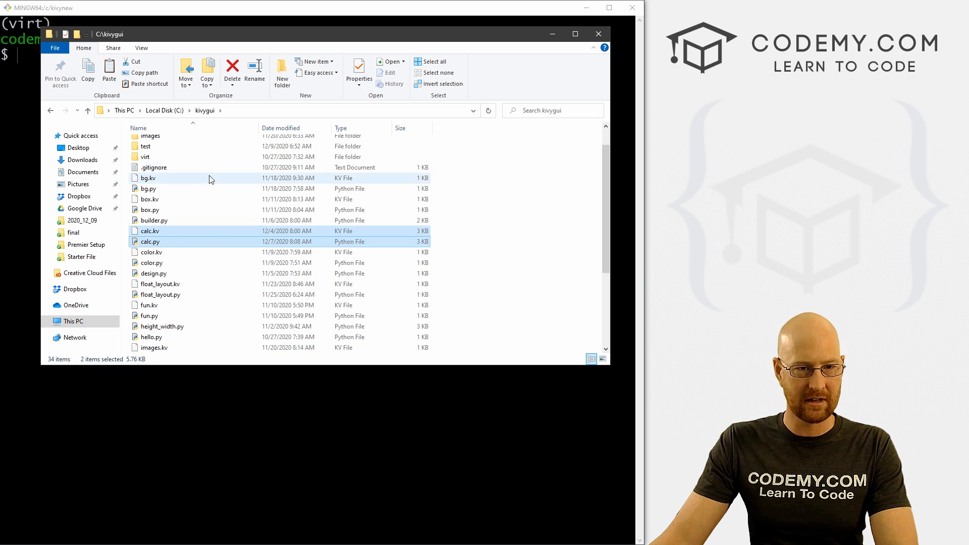
# Paste the copied calc files into the C:\kivynew folder.
pyautogui.click(164, 110)
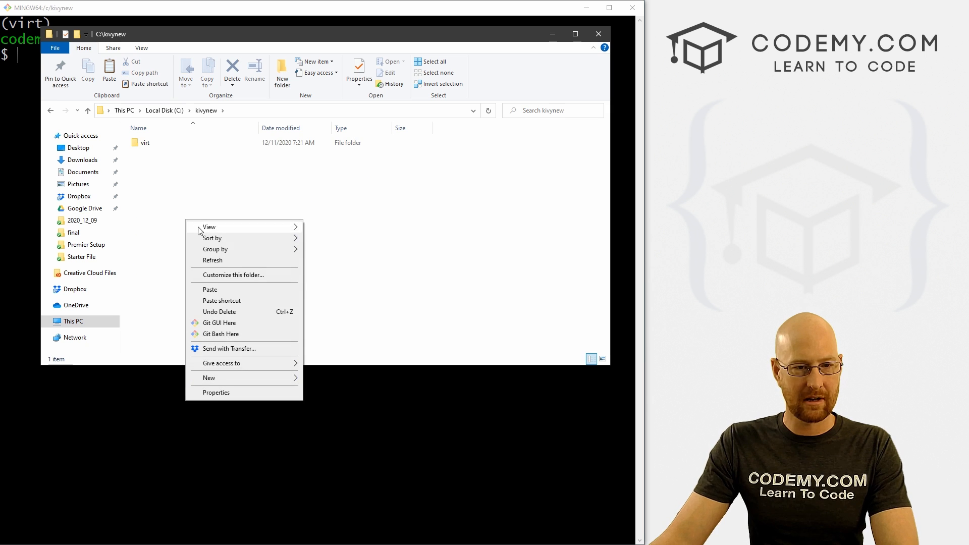
pyautogui.click(210, 288)
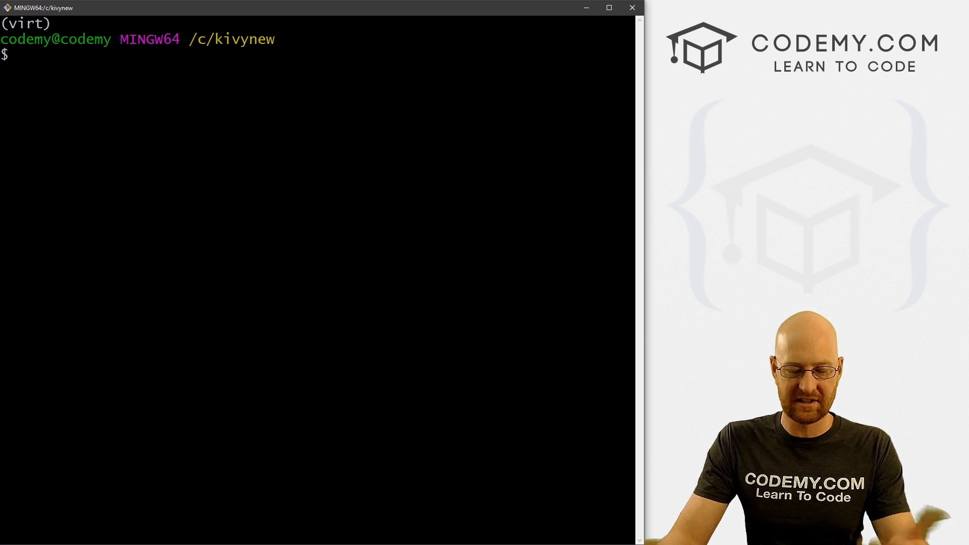
# Run python calc.py and try a subtraction with 3 in the Calculator window.
pyautogui.write('python')
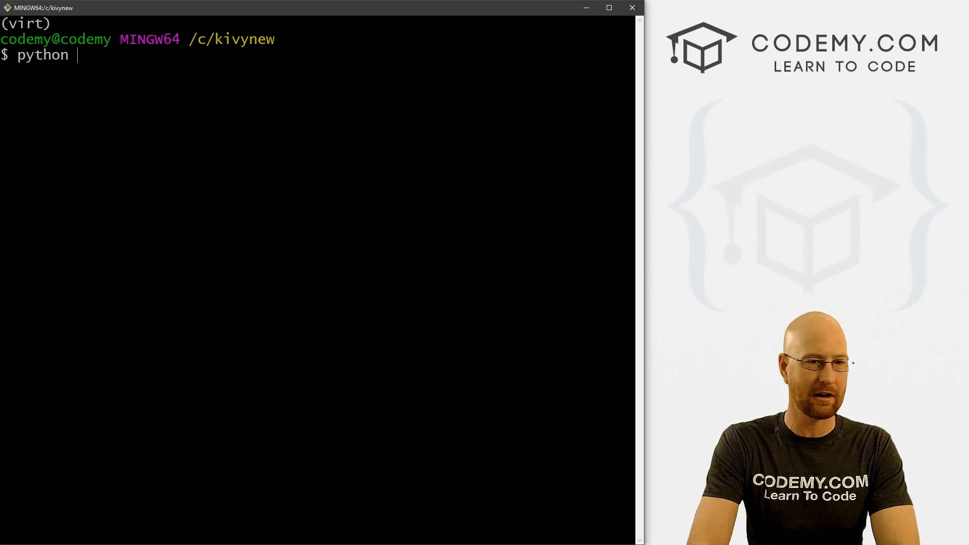
pyautogui.write('calc.p')
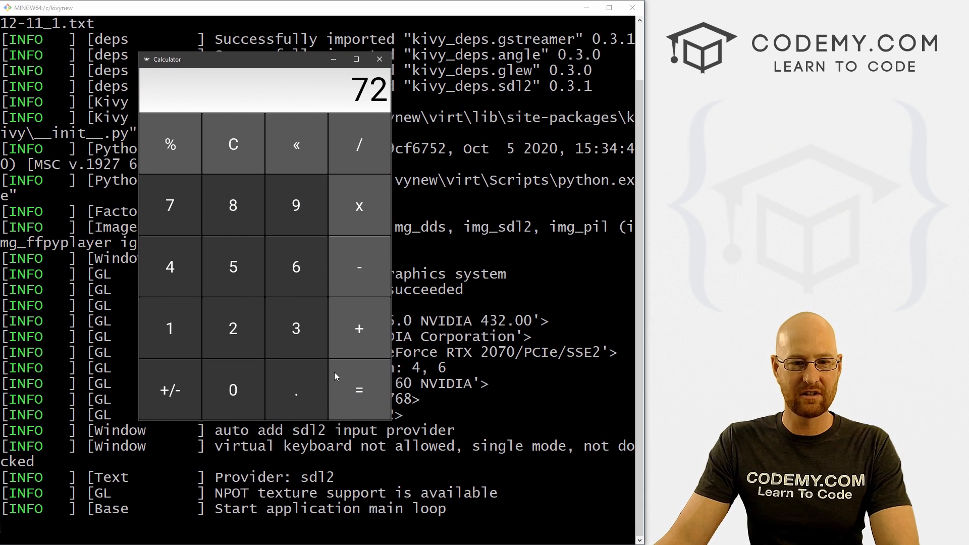
pyautogui.click(358, 267)
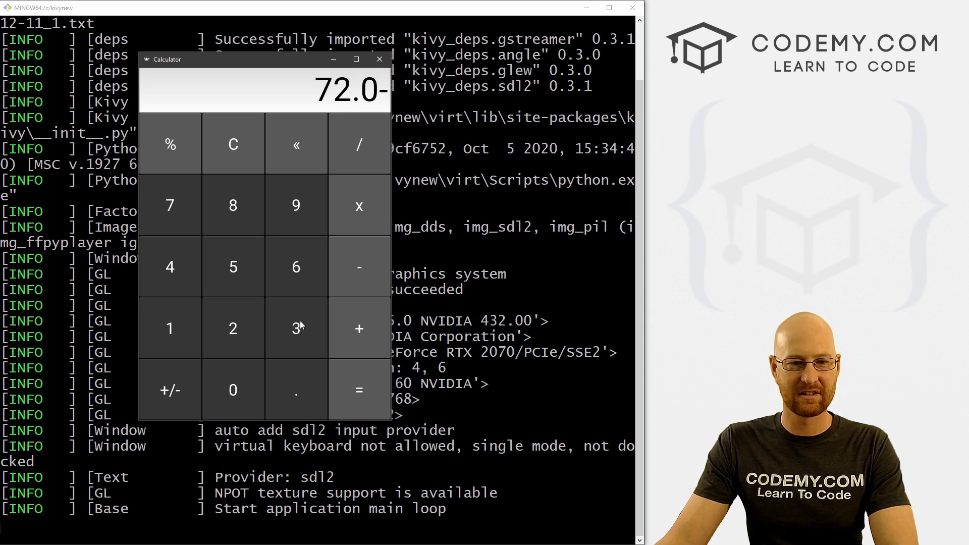
pyautogui.click(295, 144)
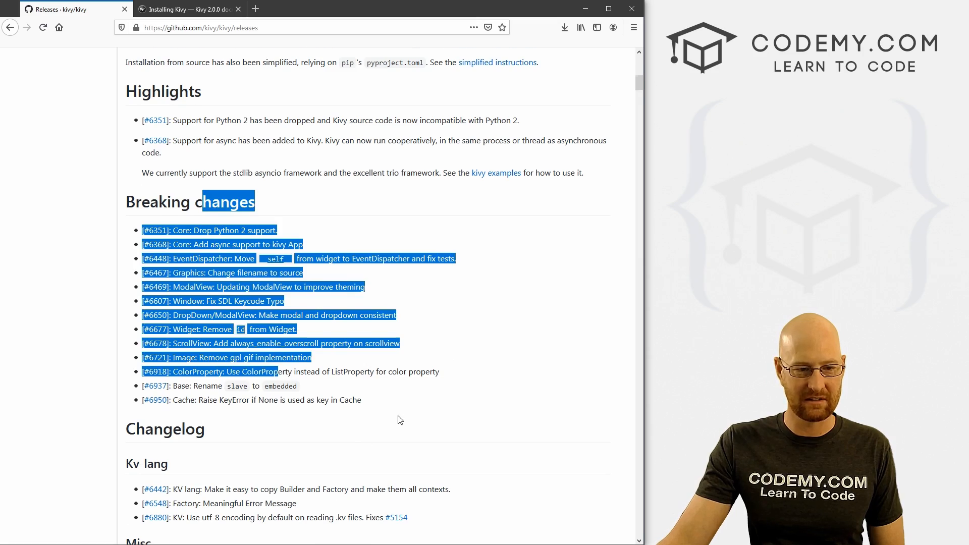
pyautogui.scroll(-3)
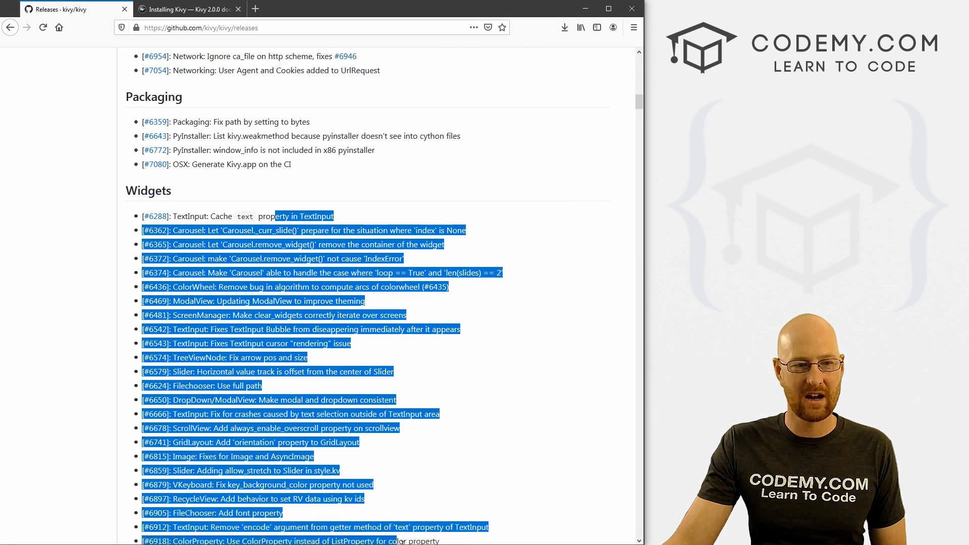
pyautogui.scroll(-3)
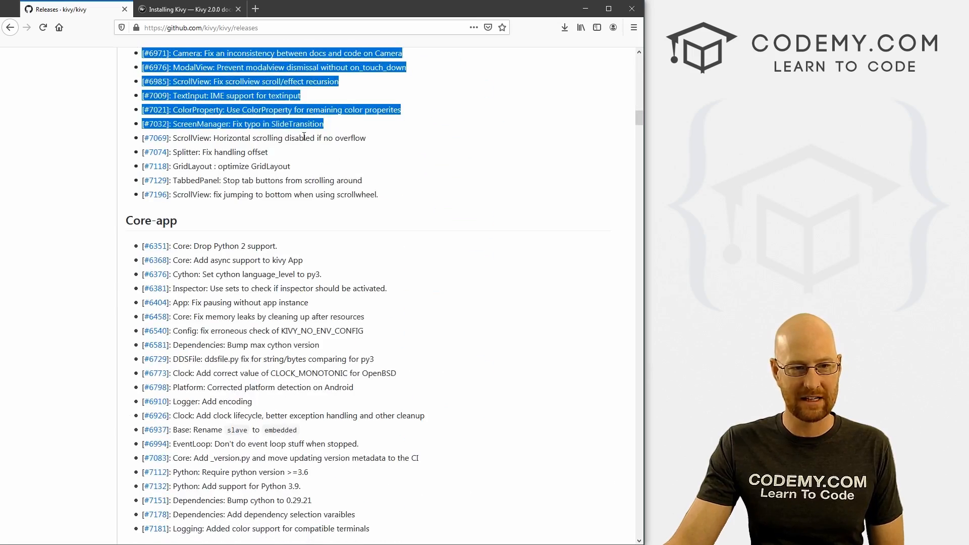
pyautogui.scroll(-3)
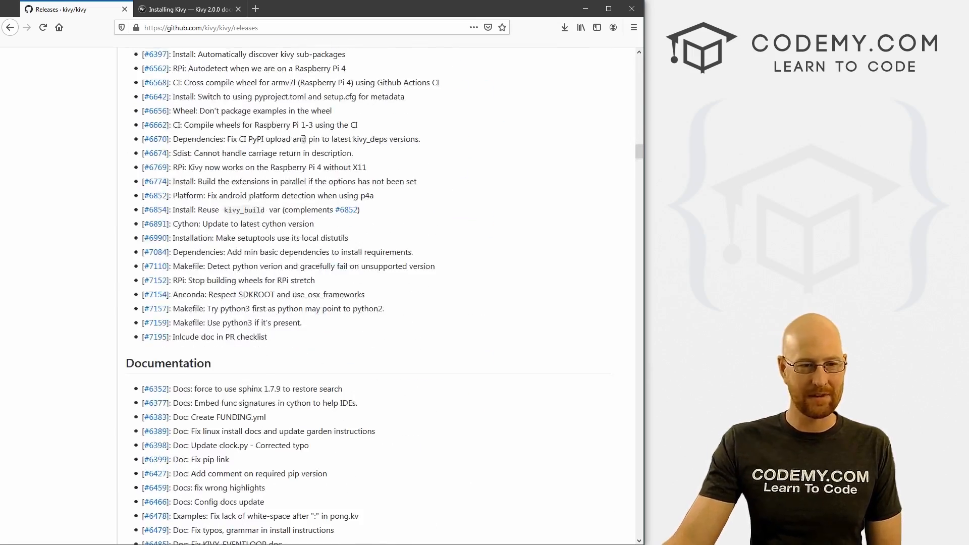
pyautogui.scroll(-3)
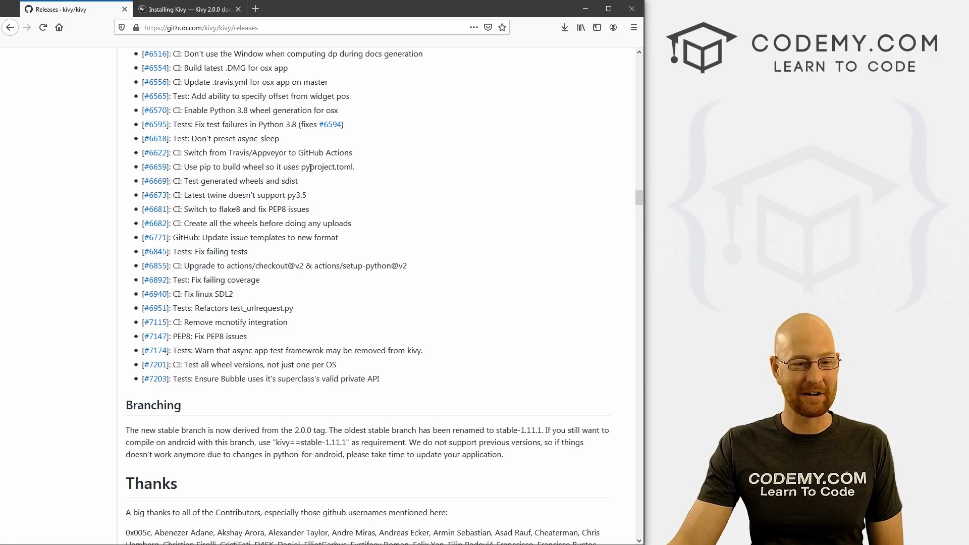
pyautogui.scroll(-3)
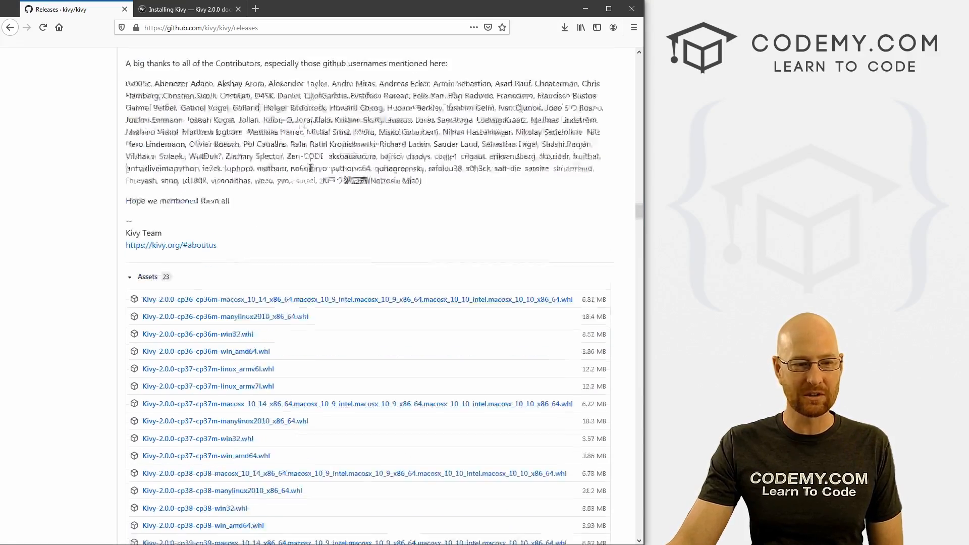
pyautogui.scroll(3)
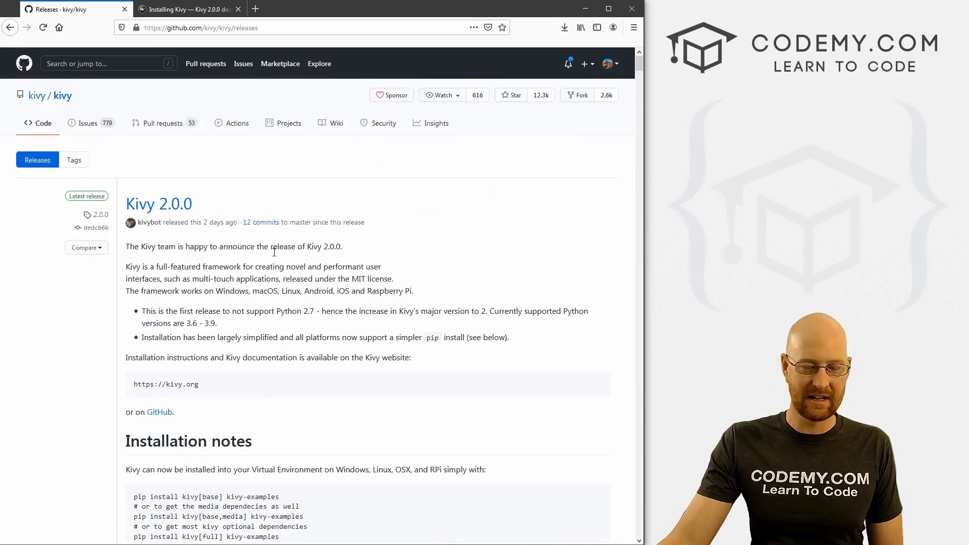
pyautogui.moveTo(291, 187)
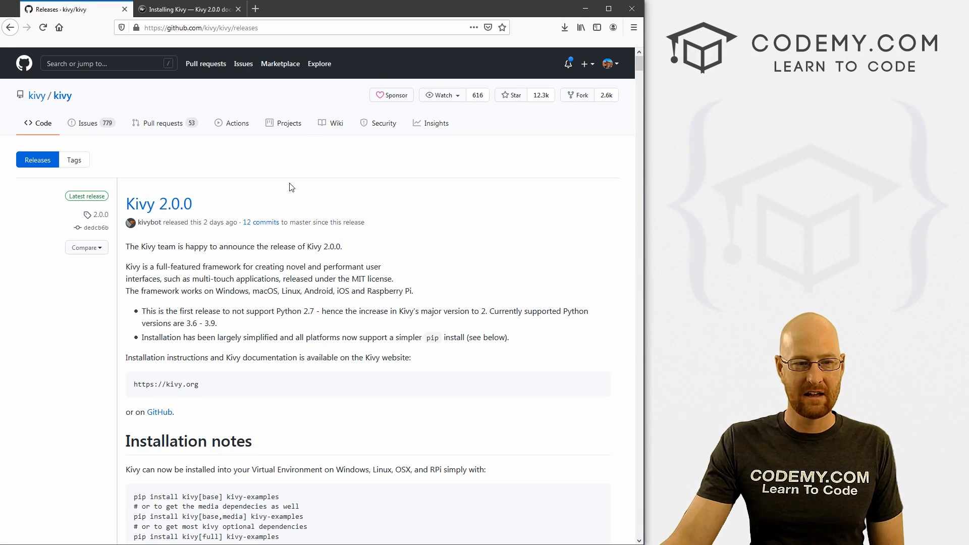
pyautogui.moveTo(331, 186)
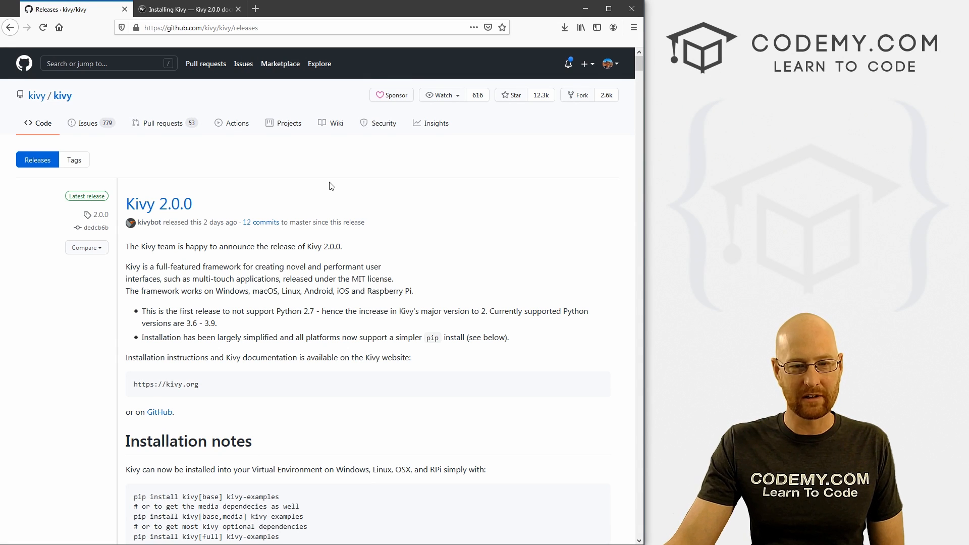
pyautogui.moveTo(393, 280)
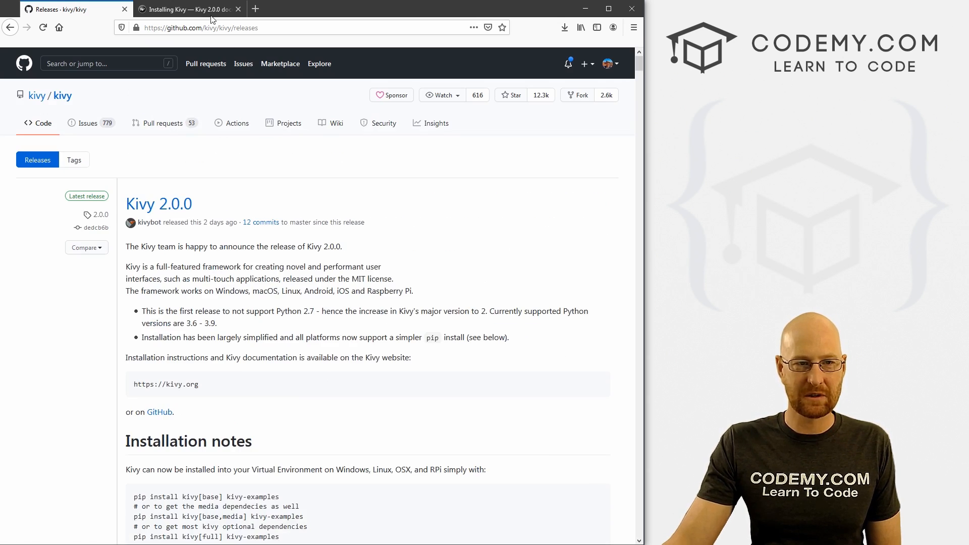
# Switch to the Installing Kivy docs page and highlight pip install kivy[base] in the wheel install command.
pyautogui.click(186, 9)
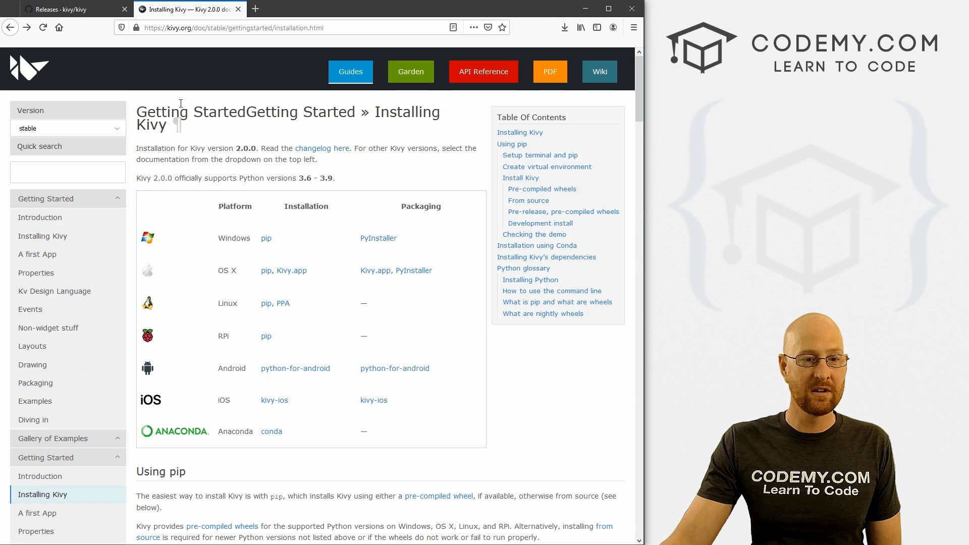
pyautogui.moveTo(296, 275)
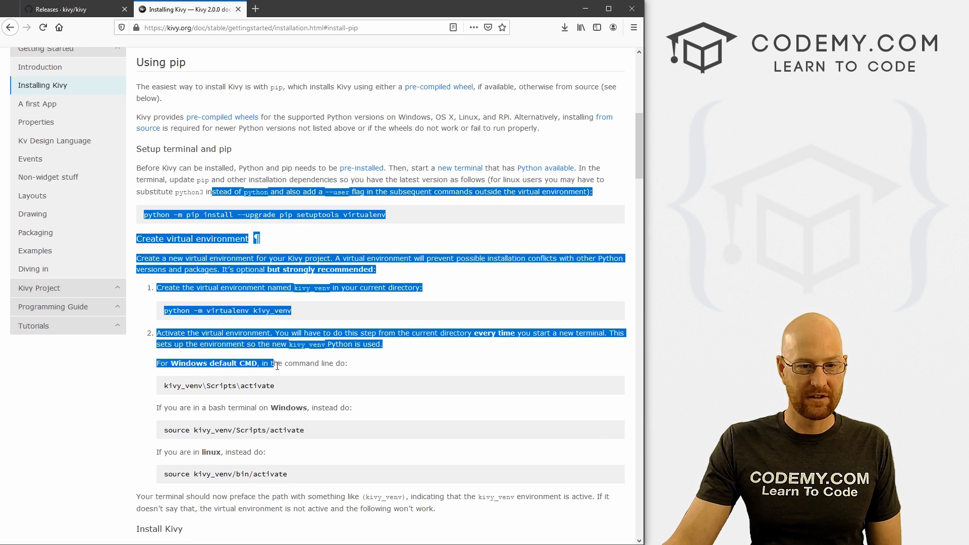
pyautogui.scroll(-3)
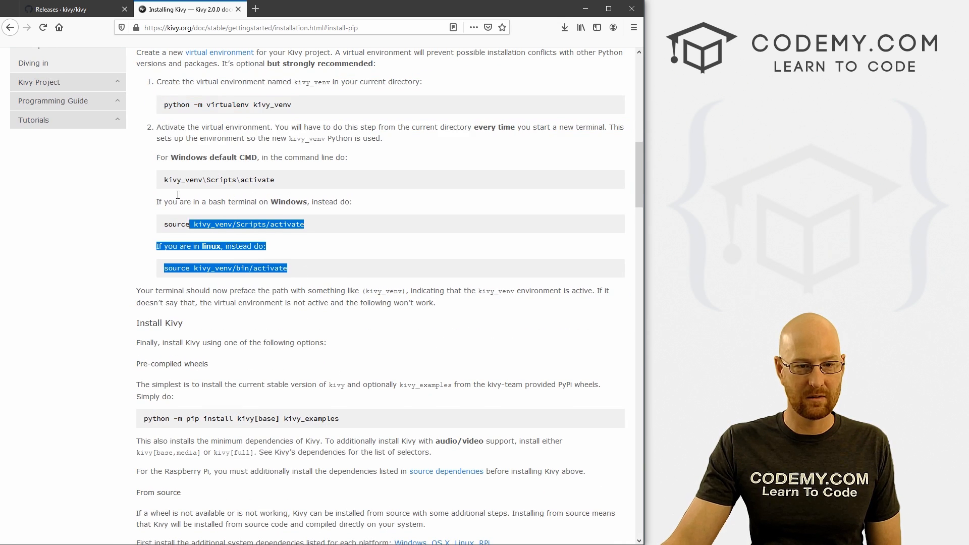
pyautogui.scroll(-3)
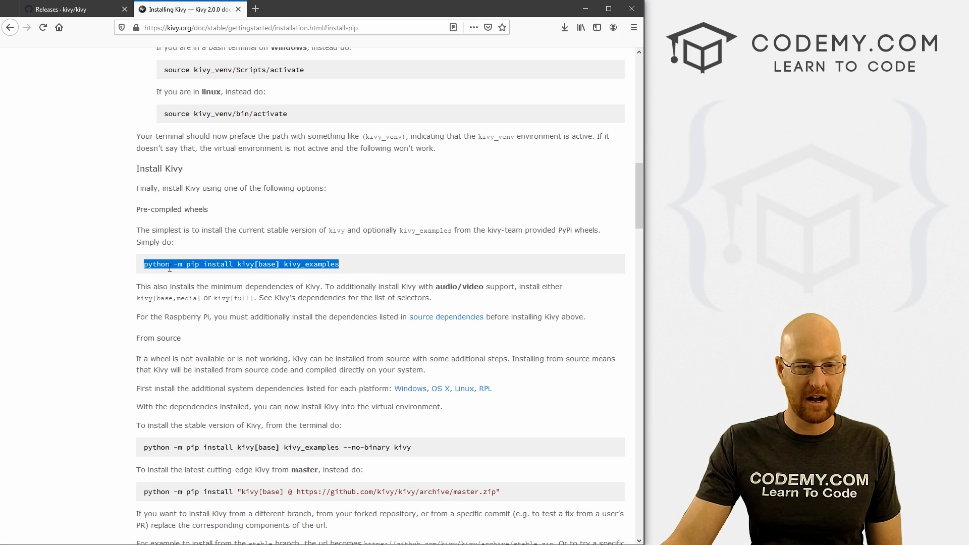
pyautogui.click(241, 263)
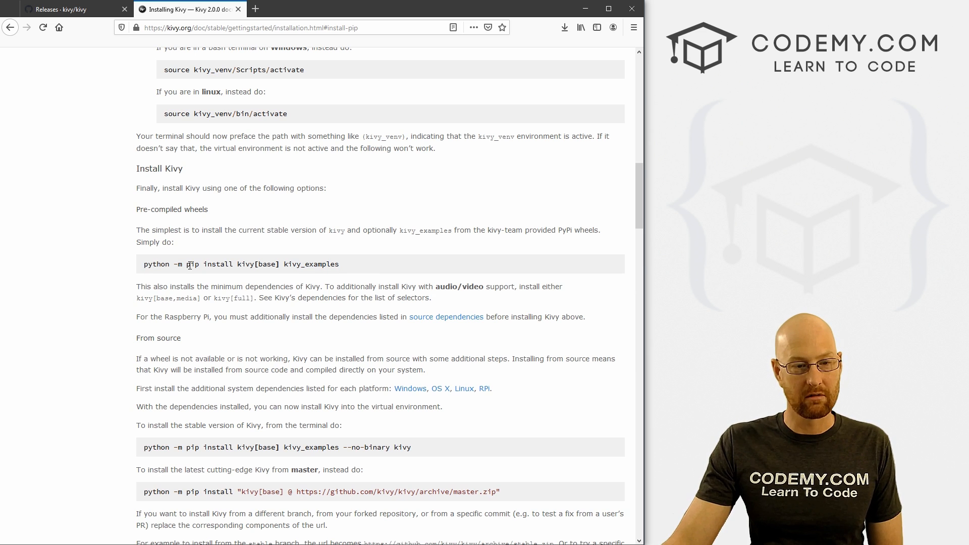
pyautogui.moveTo(186, 263); pyautogui.dragTo(244, 264)
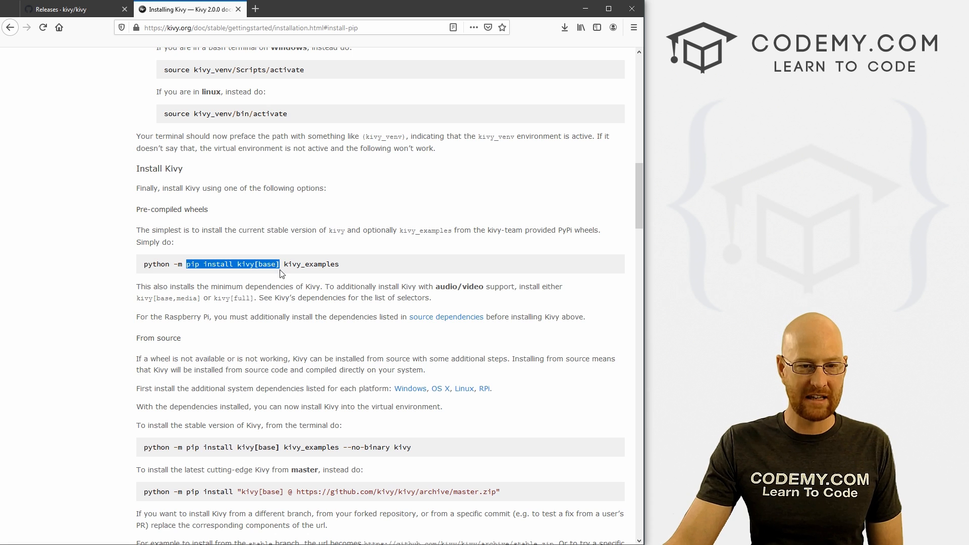
# Scroll further down and highlight the pip install kivy[base] command again.
pyautogui.click(278, 263)
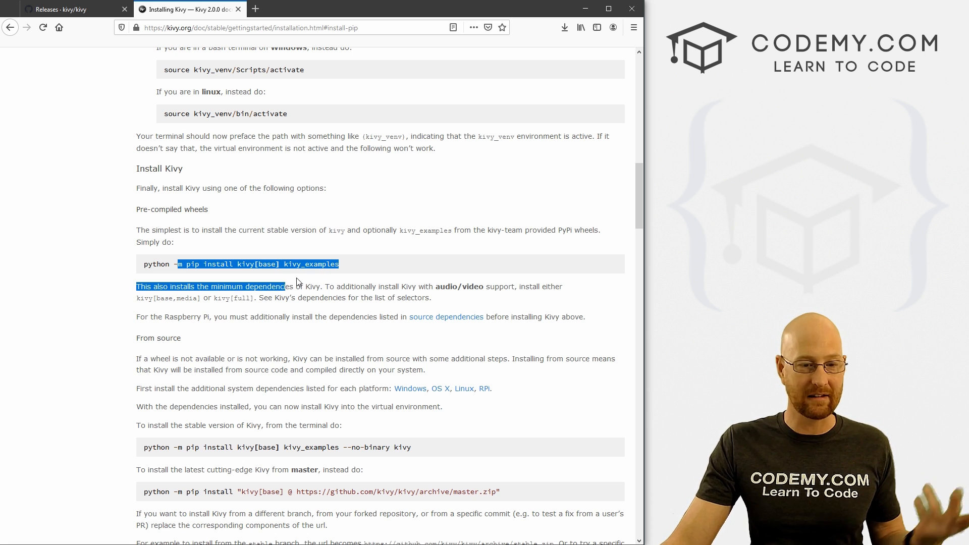
pyautogui.scroll(-3)
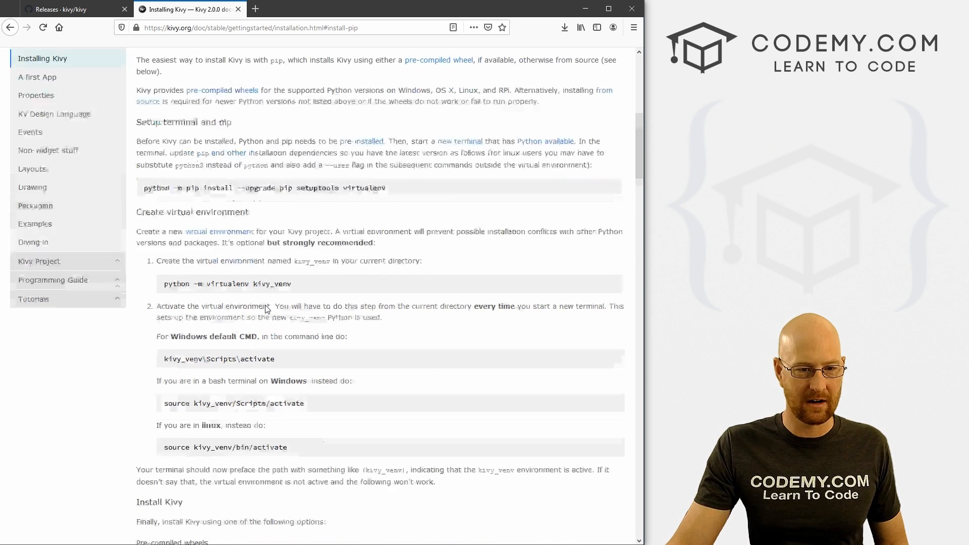
pyautogui.scroll(-3)
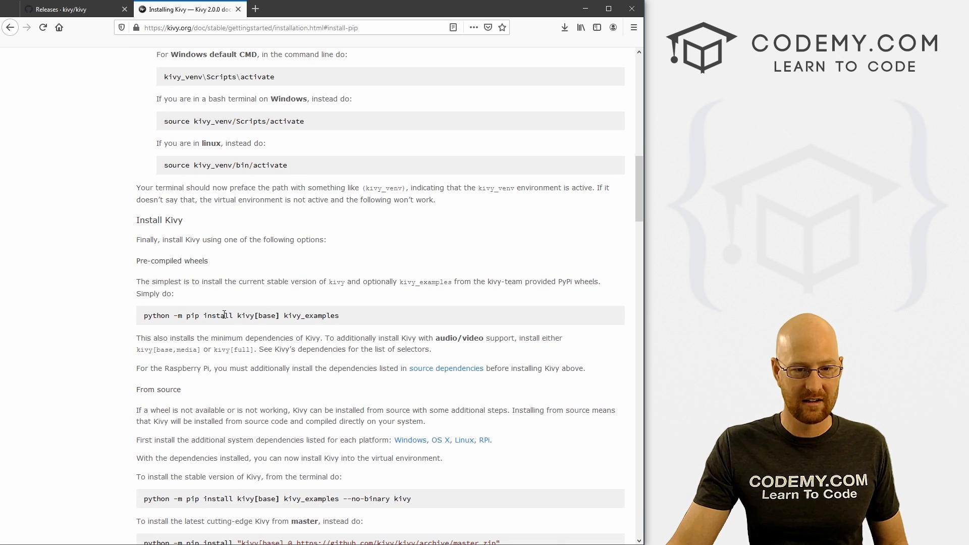
pyautogui.moveTo(186, 315); pyautogui.dragTo(279, 315)
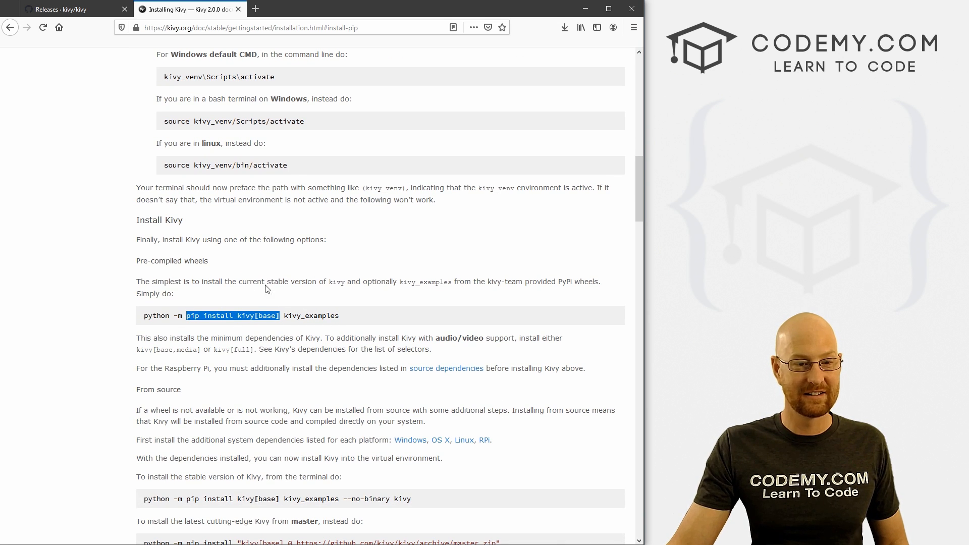